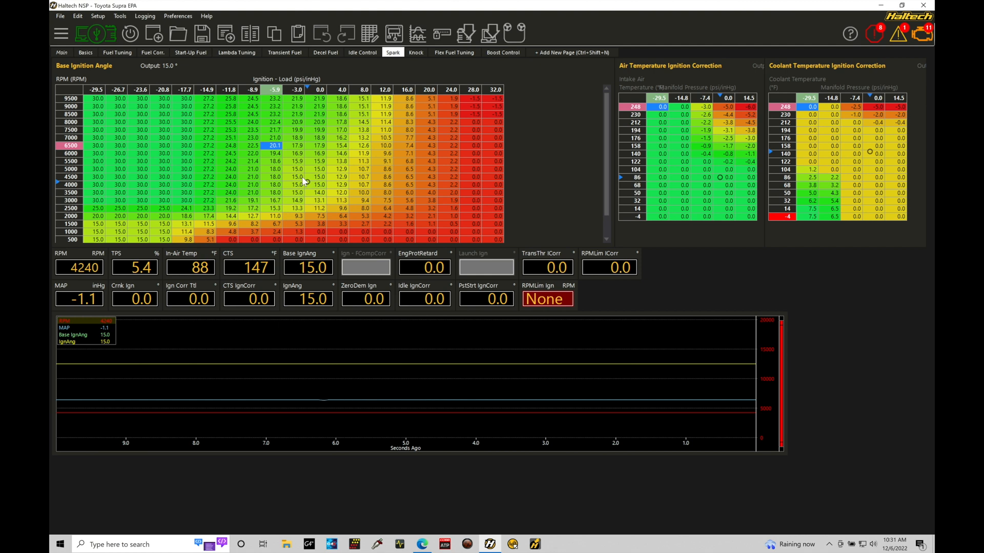
mouse_move(325, 175)
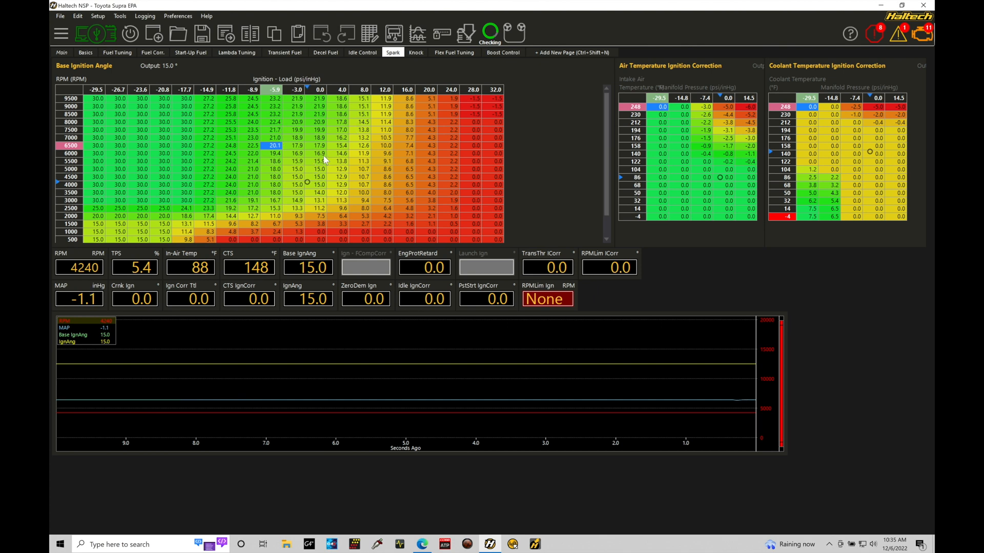
mouse_move(305, 195)
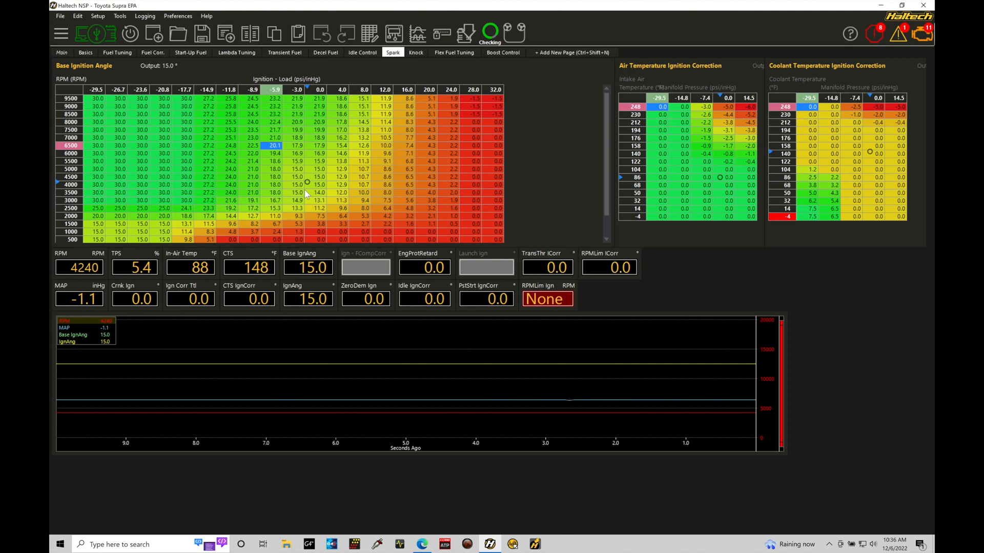